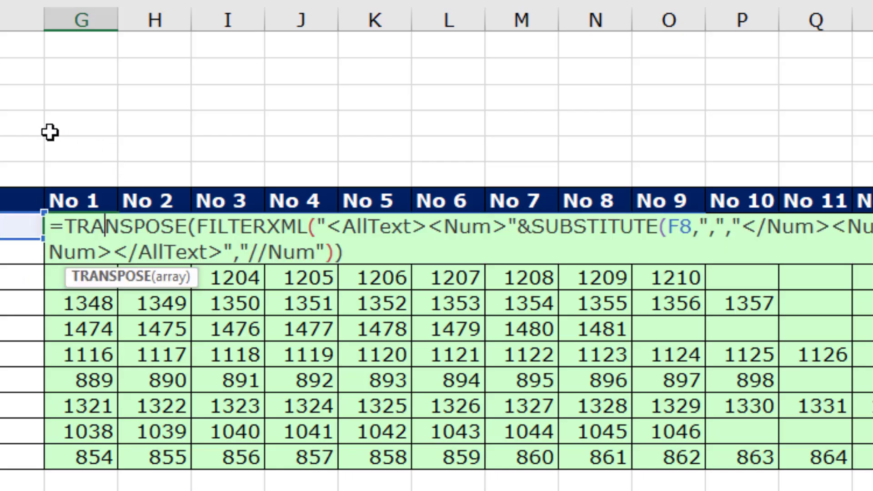
pyautogui.moveTo(666, 329)
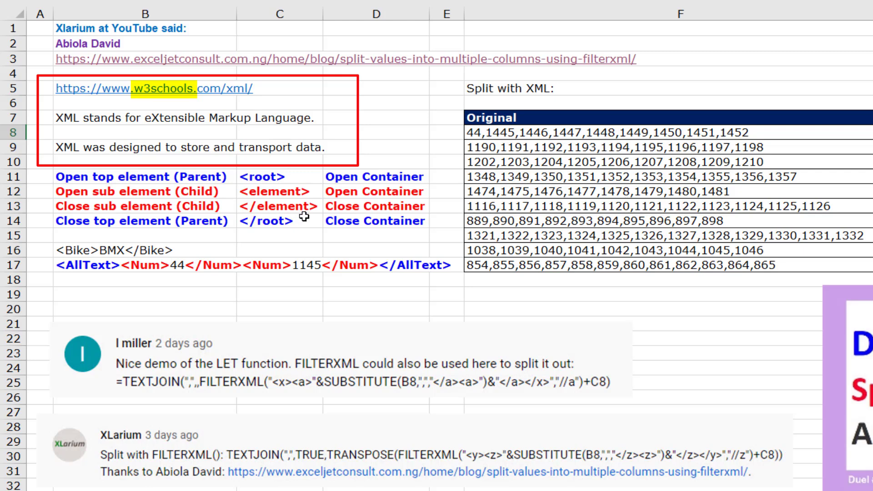
pyautogui.moveTo(305, 214)
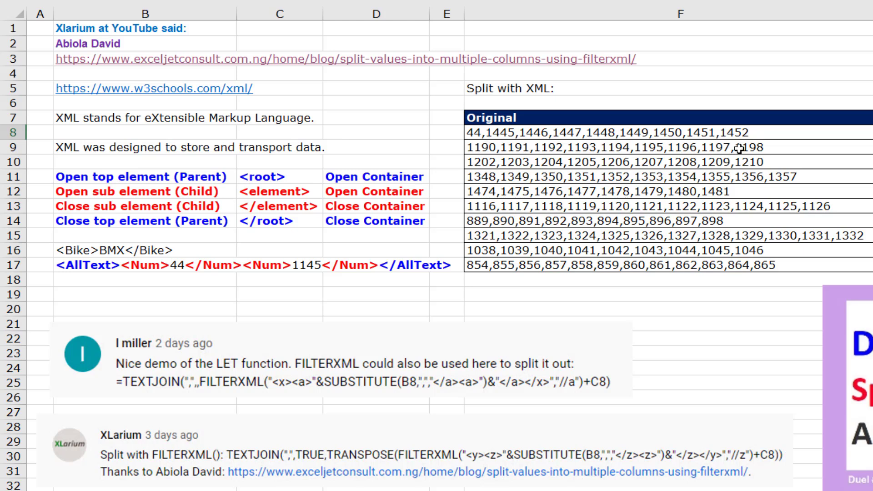
pyautogui.moveTo(575, 148)
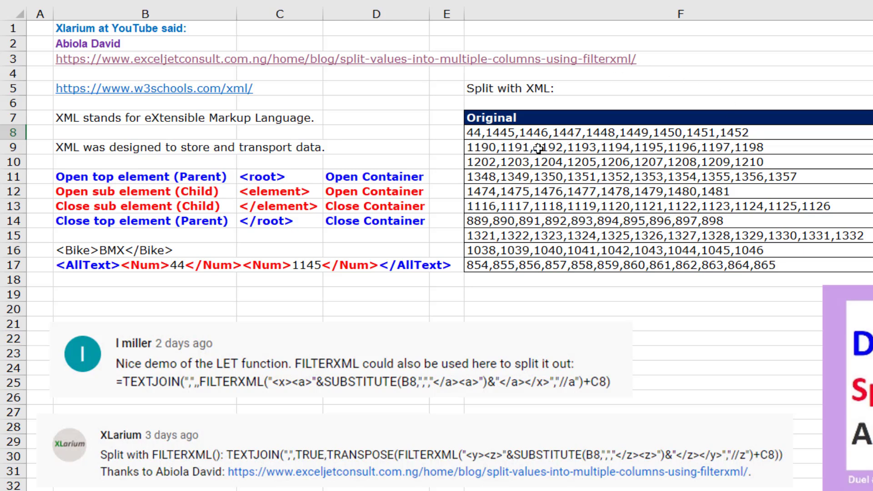
pyautogui.moveTo(590, 144)
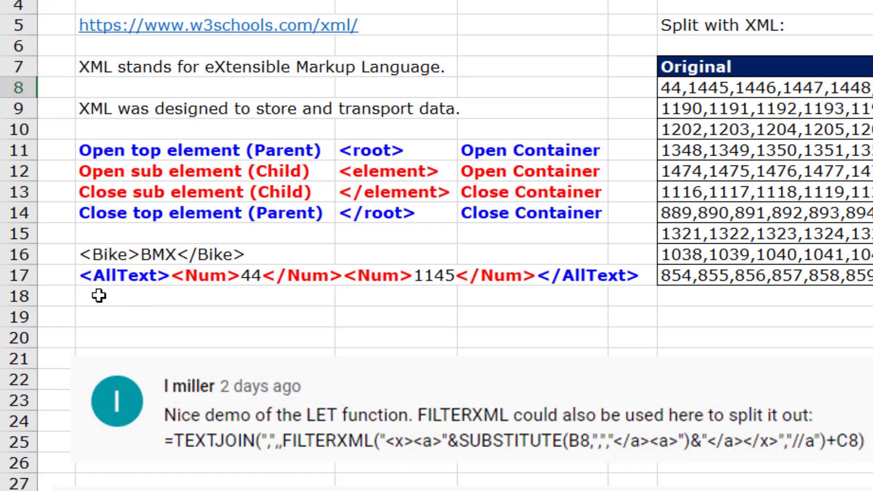
pyautogui.moveTo(103, 292)
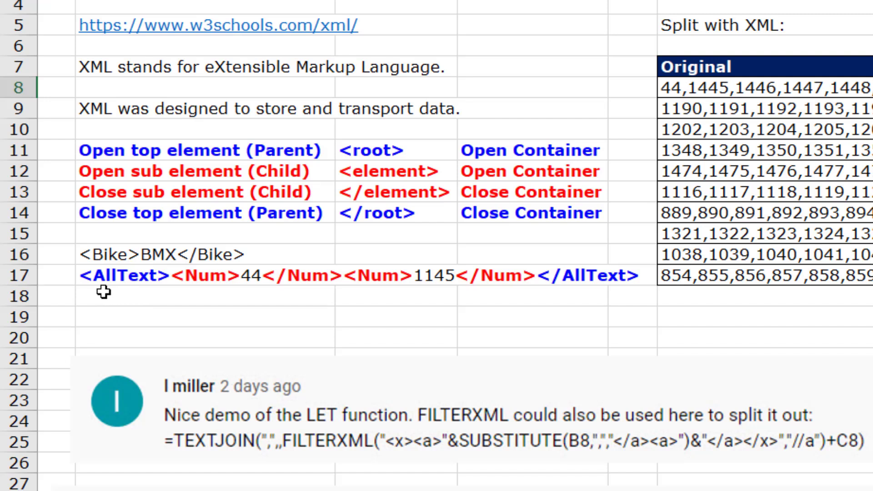
pyautogui.moveTo(142, 305)
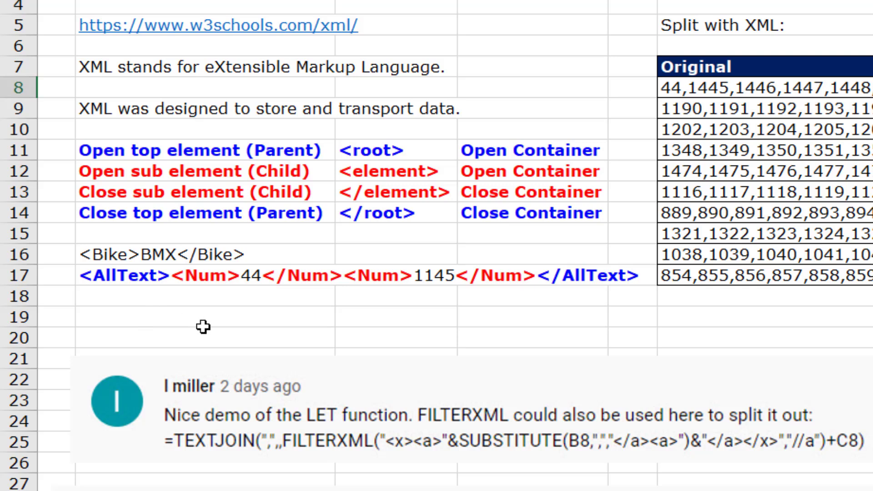
pyautogui.moveTo(209, 319)
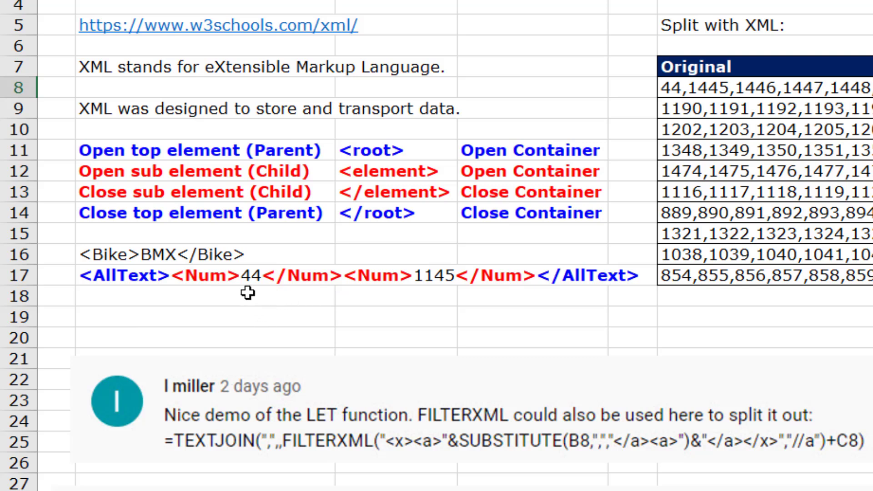
pyautogui.moveTo(441, 210)
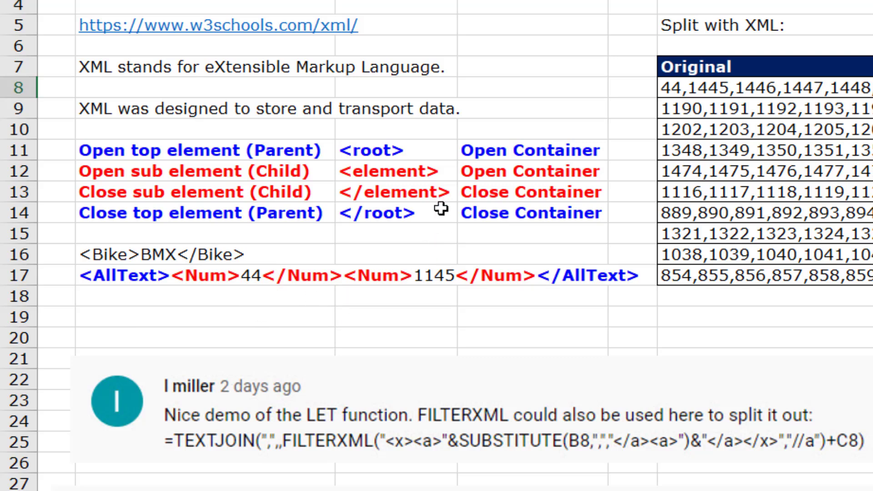
# Select the No 1 cell G8 and start a formula with =
pyautogui.click(376, 150)
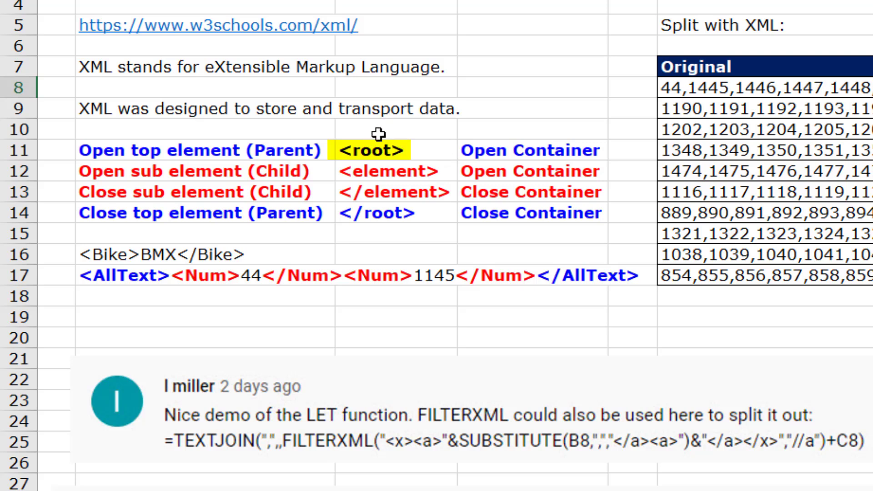
pyautogui.click(380, 213)
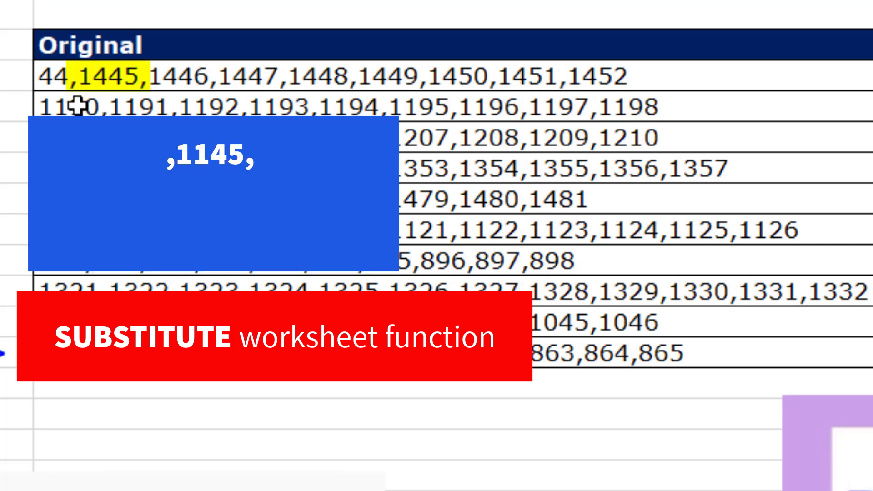
pyautogui.moveTo(150, 103)
pyautogui.write('=')
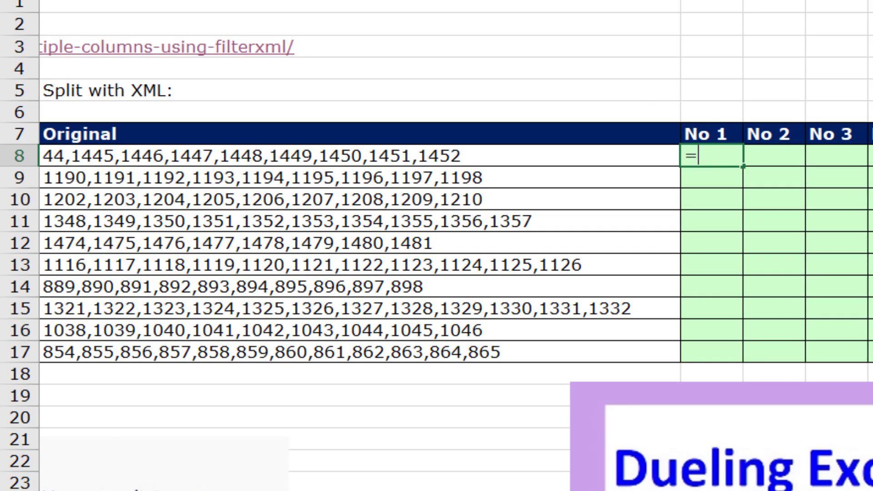
# Enter the "<AllText><Num>" prefix text joined to SUBSTITUTE on cell F8
pyautogui.write('"')
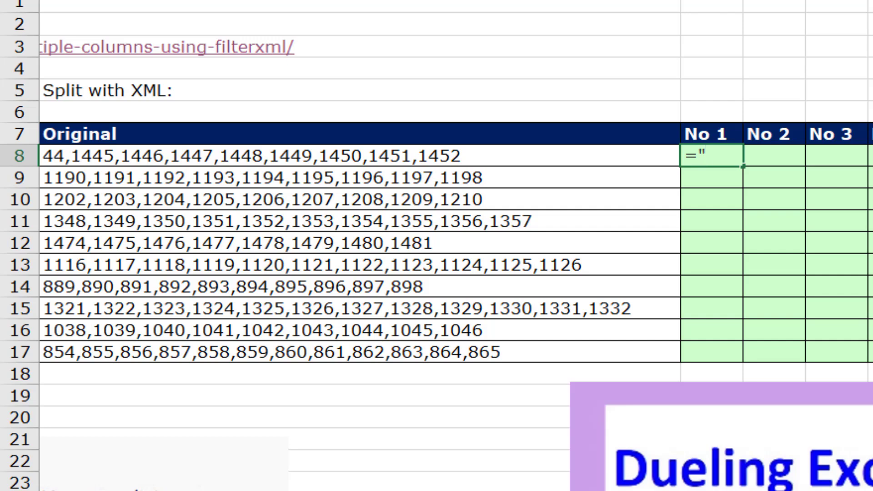
pyautogui.write('<')
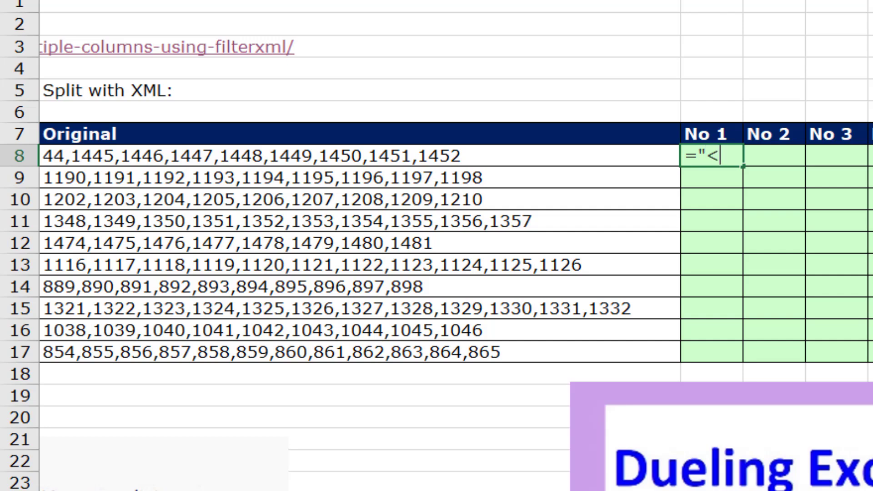
pyautogui.write('AllText>')
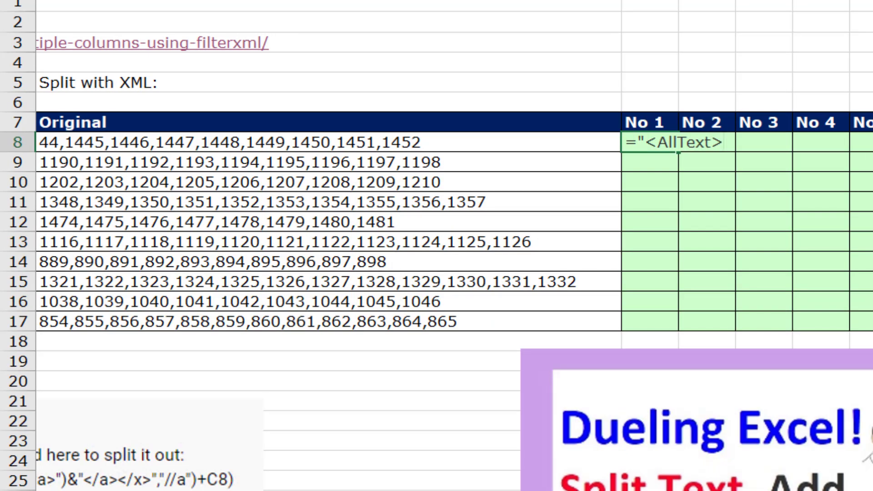
pyautogui.write('<Num>"&SUBSTITUTE(')
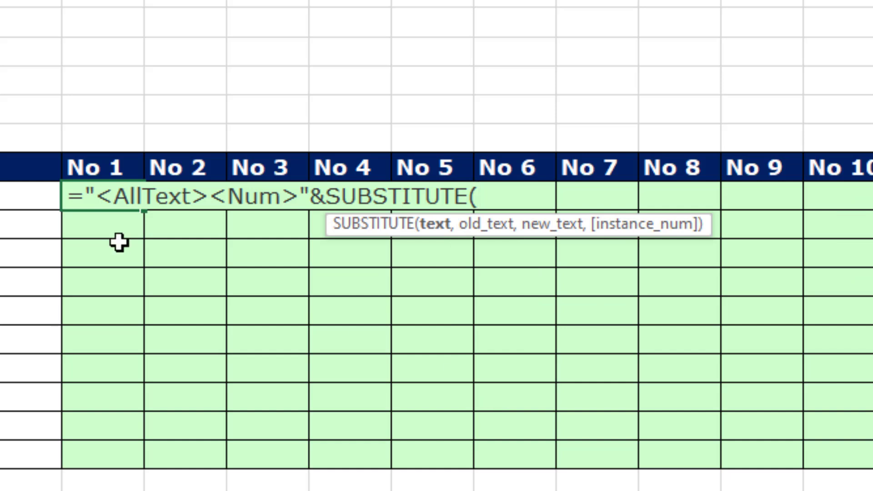
pyautogui.write('F8,')
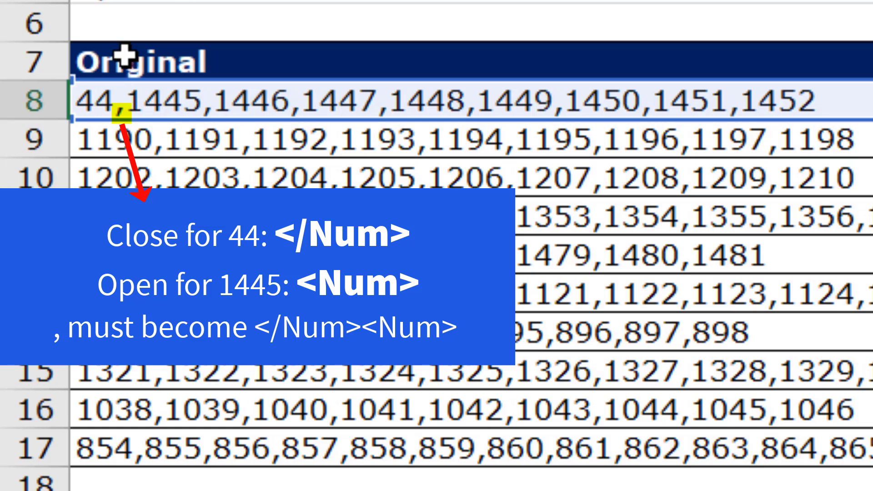
pyautogui.moveTo(125, 42)
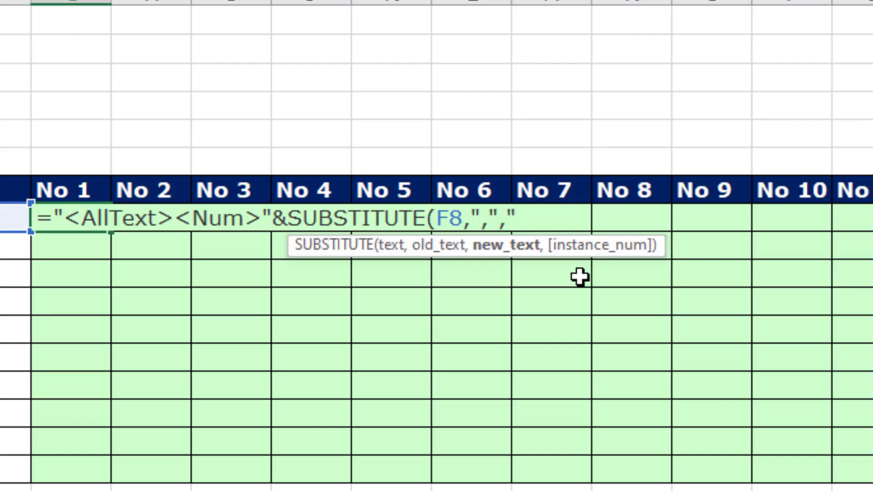
# Make SUBSTITUTE swap each comma for "</Num><Num>" closing and opening tags
pyautogui.write('</')
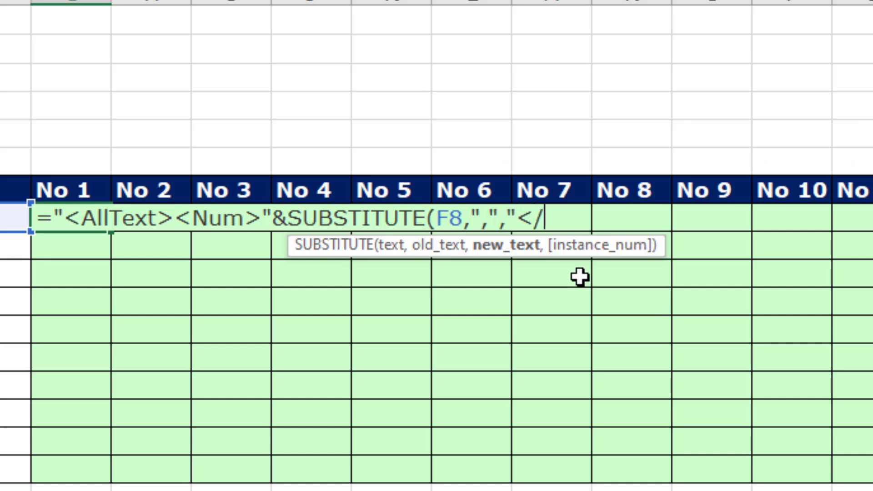
pyautogui.write('Num')
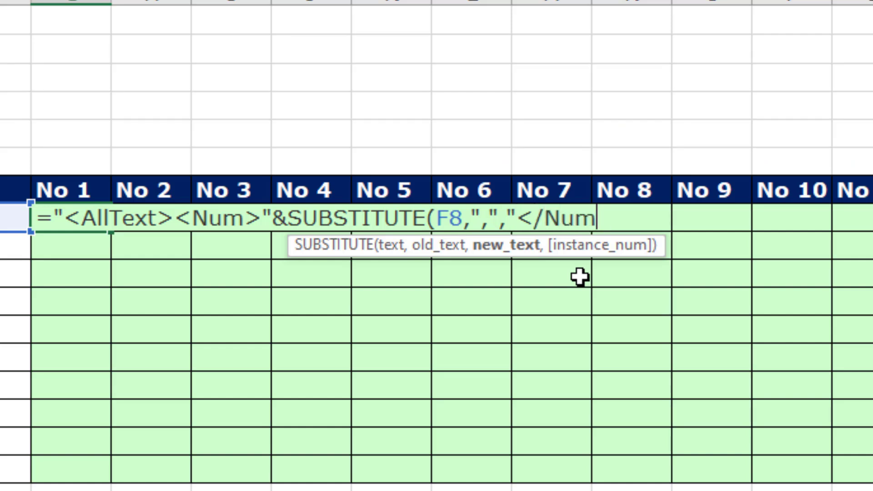
pyautogui.write('>')
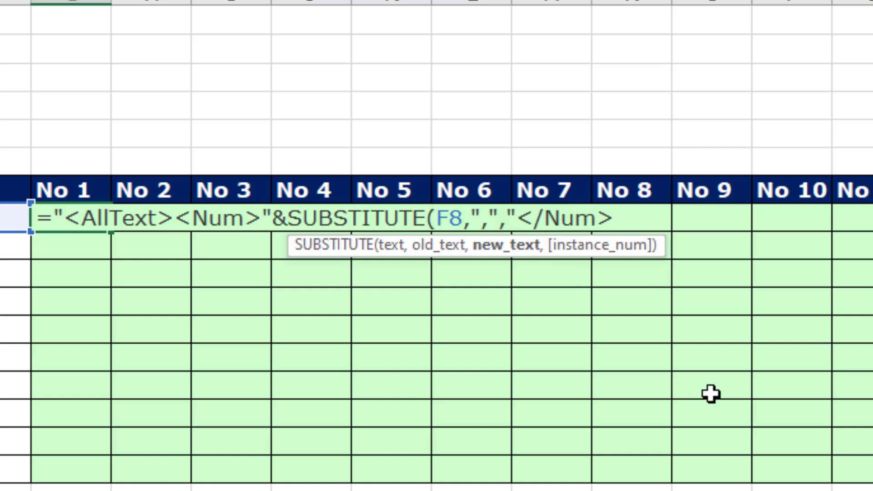
pyautogui.write('<Num')
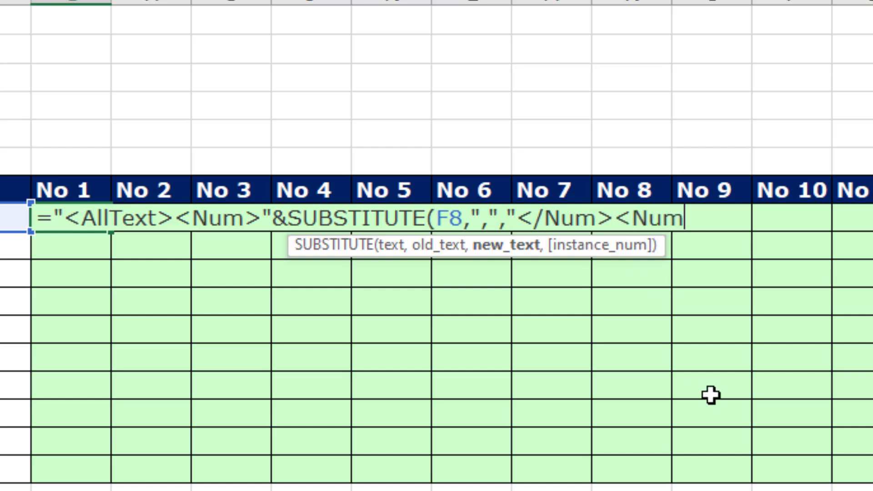
pyautogui.write('>")')
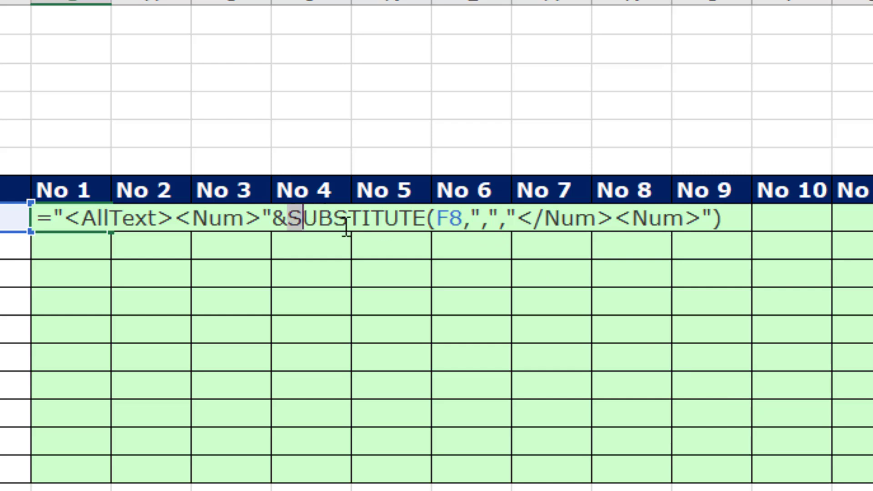
pyautogui.press('f9')
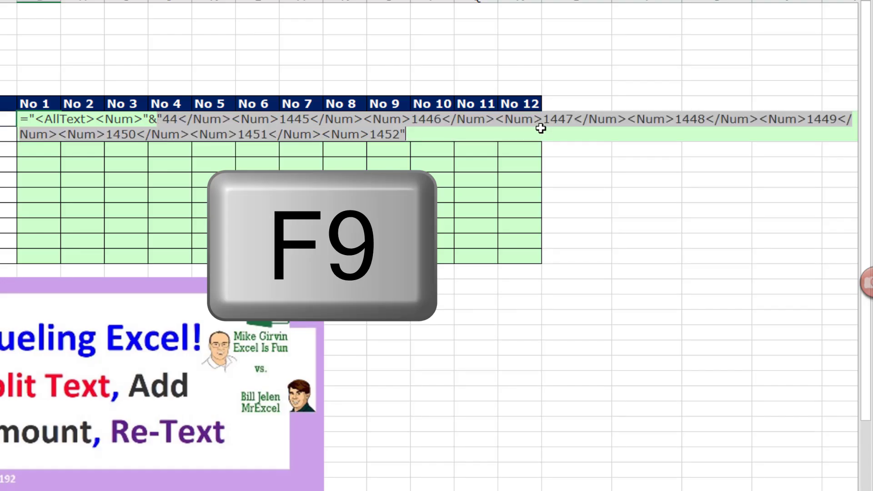
pyautogui.press('f9')
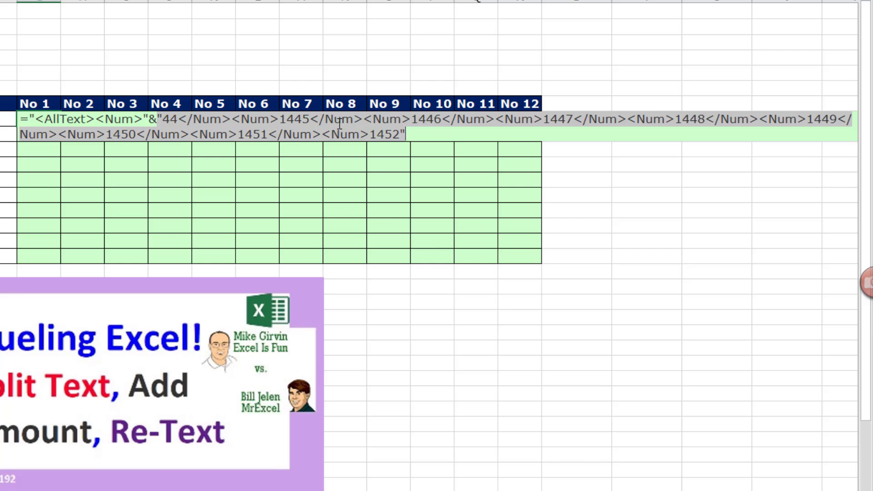
pyautogui.press('ctrl+z')
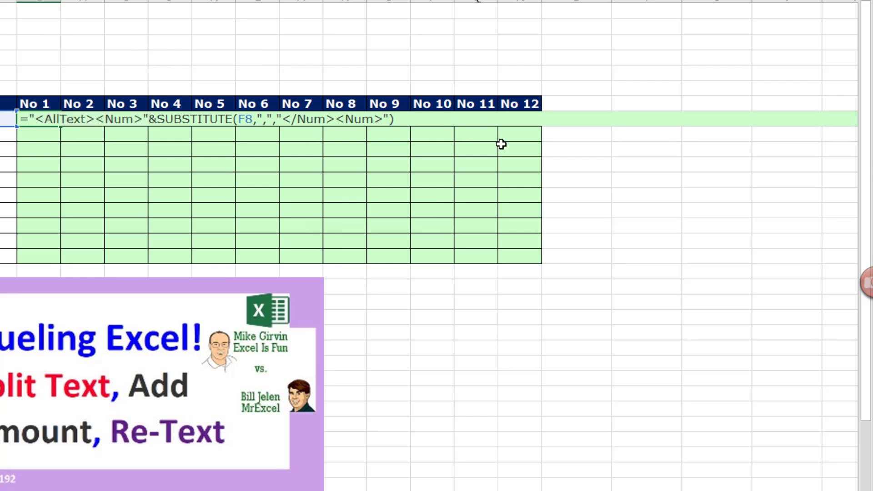
# Append the closing "</Num></AllText>" tags and preview the full XML string with F9
pyautogui.press('ctrl+v')
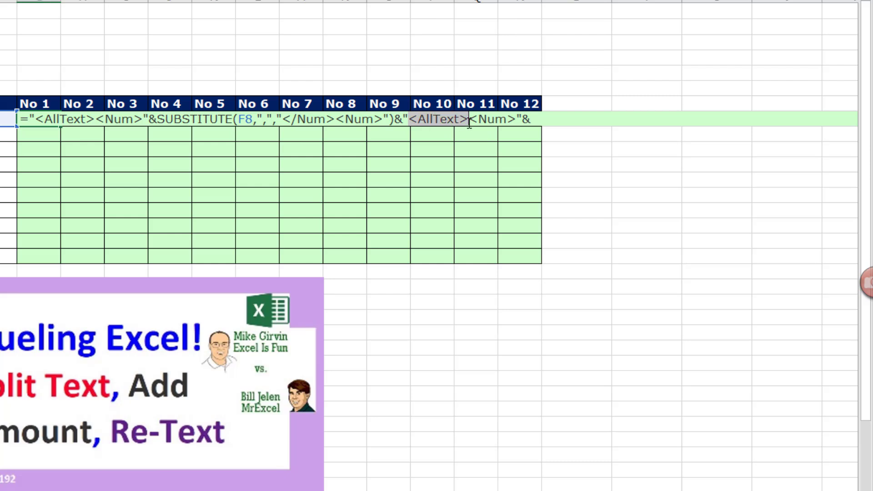
pyautogui.press('ctrl+x')
pyautogui.write('/')
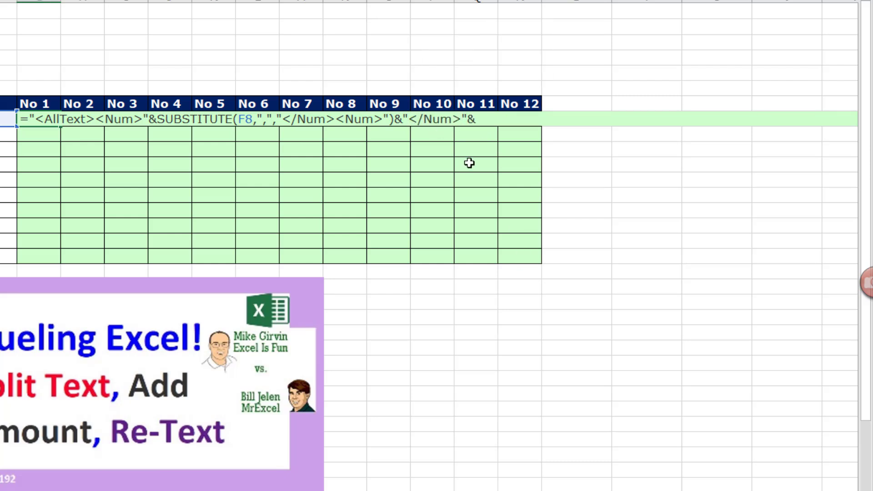
pyautogui.write('<AllText>')
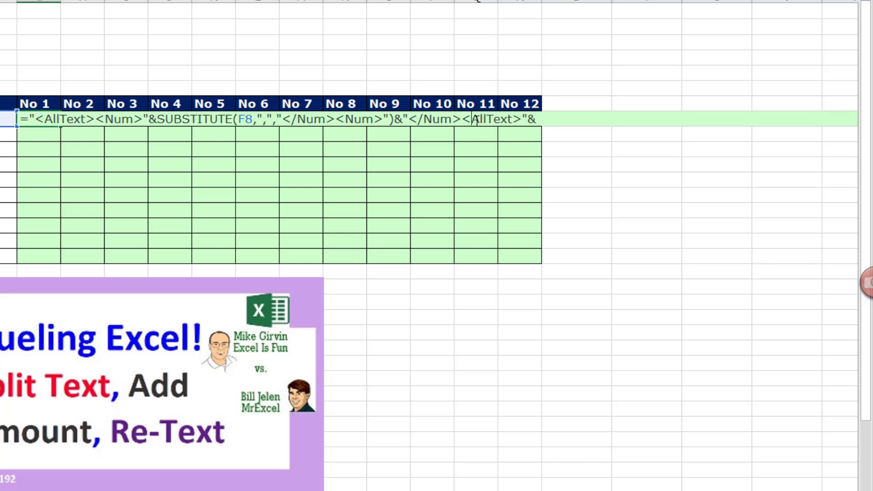
pyautogui.press('F9')
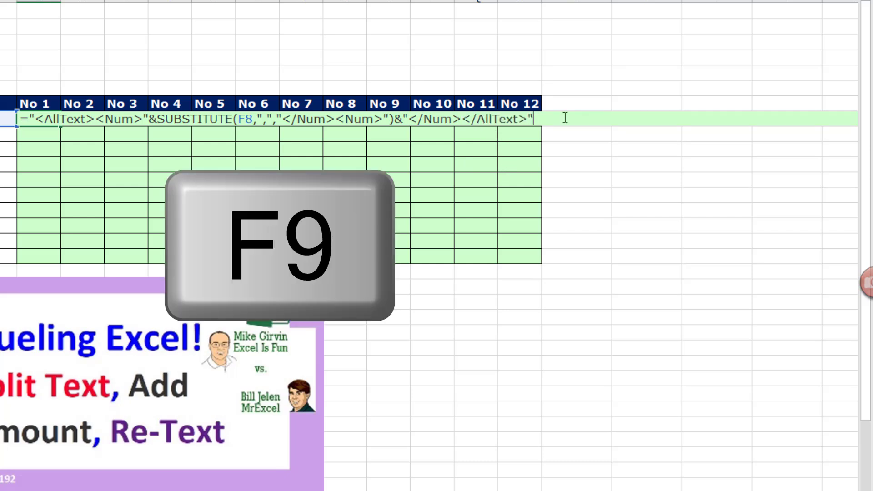
pyautogui.press('f9')
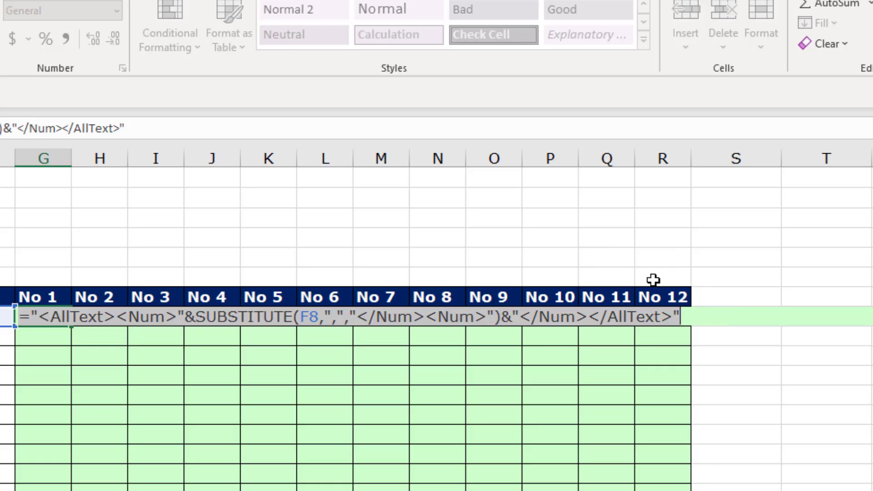
# Wrap the tagged string in FILTERXML with the "//Num" path to extract each number
pyautogui.write('FILTERXML(')
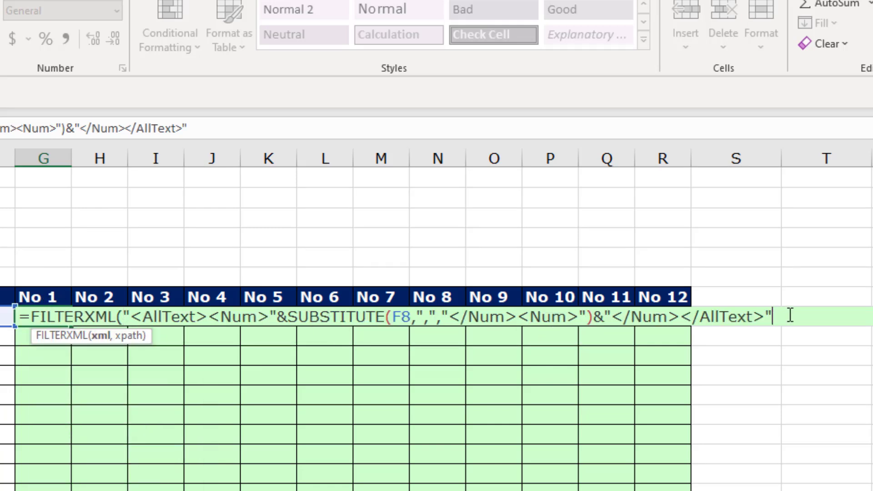
pyautogui.write(',')
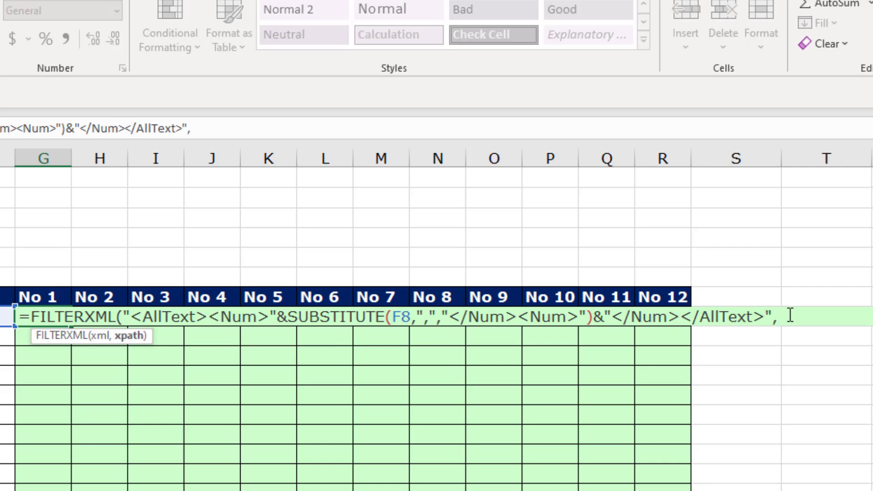
pyautogui.write('"')
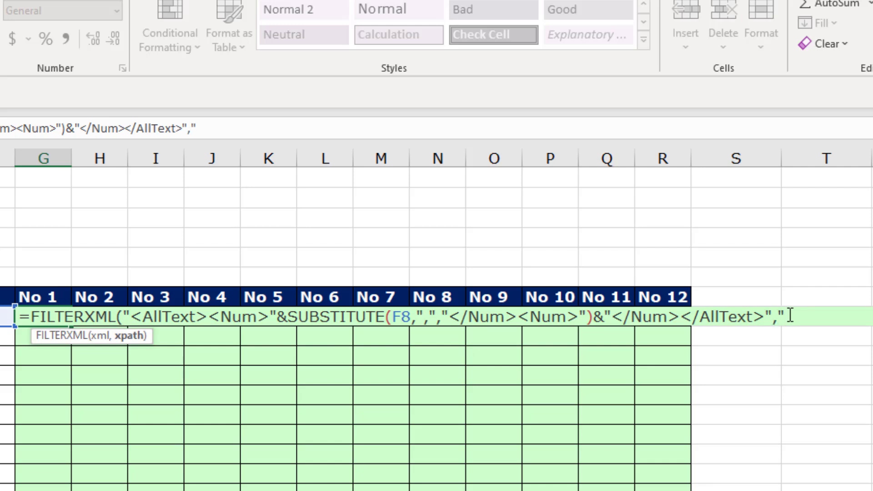
pyautogui.write('//')
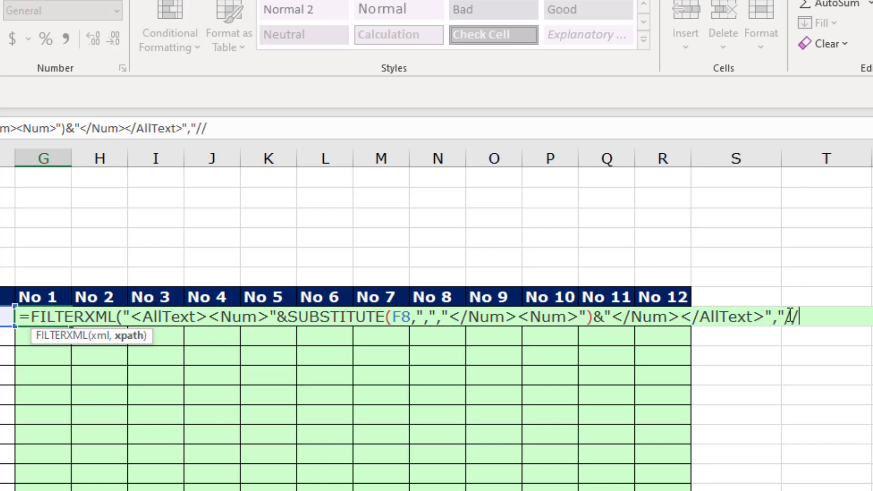
pyautogui.write('Num')
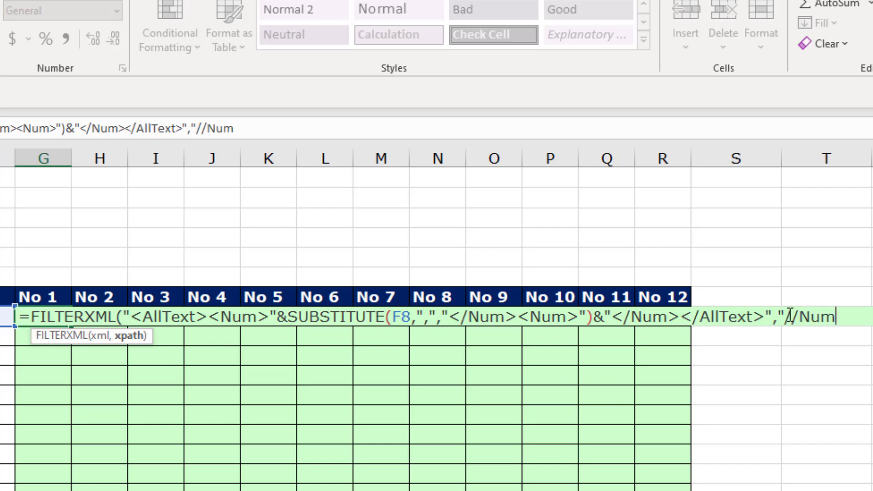
pyautogui.write('")')
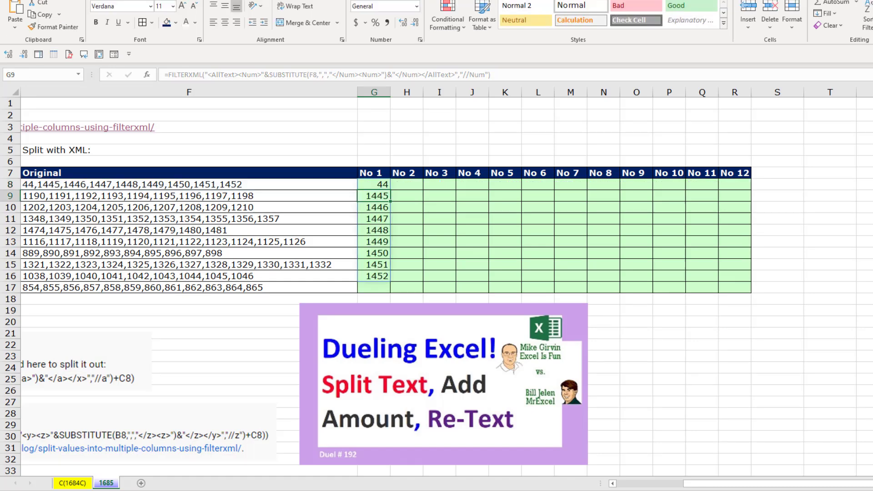
# Wrap the G8 formula in TRANSPOSE so 44 through 1452 spill across No 1–No 9
pyautogui.click(374, 185)
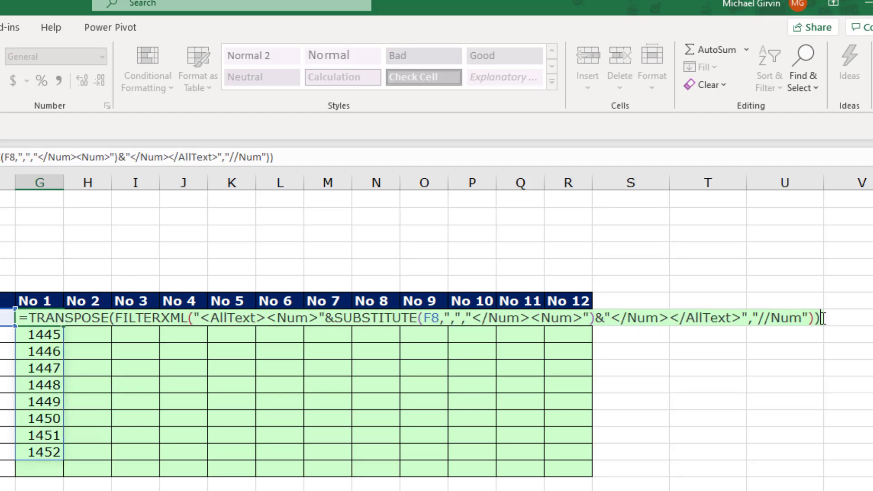
pyautogui.press('Enter')
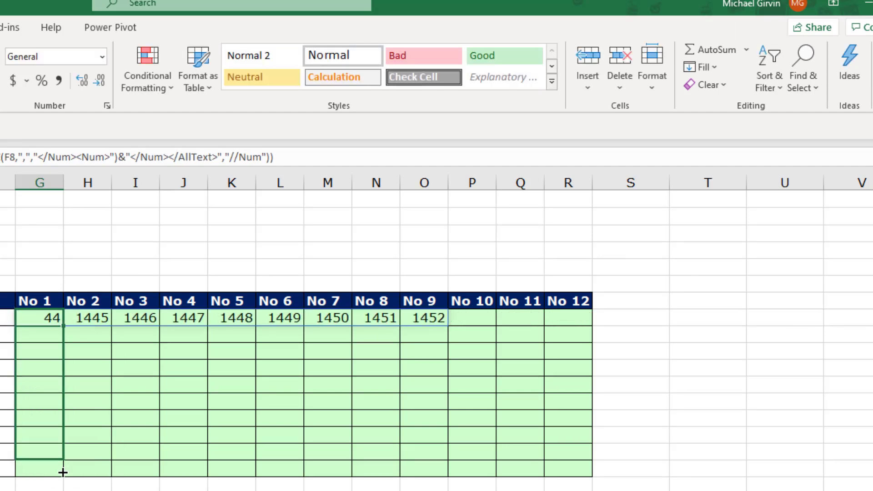